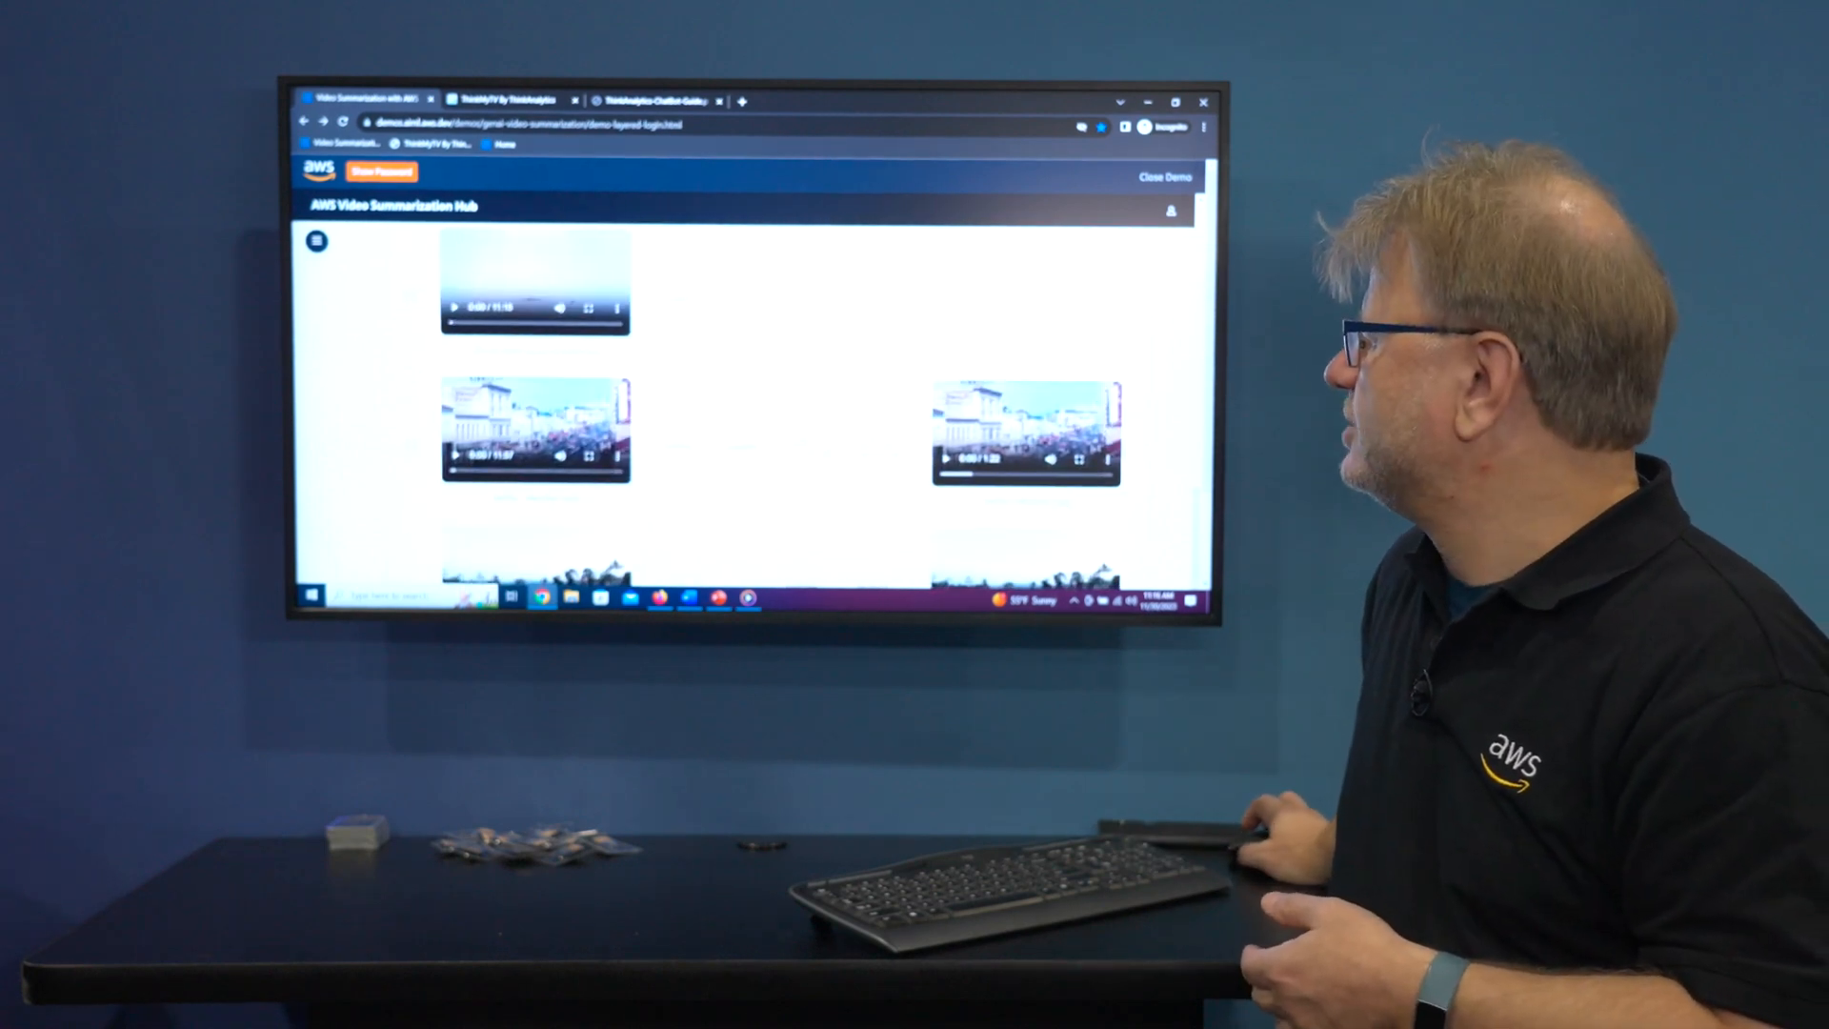
scroll(down, 3)
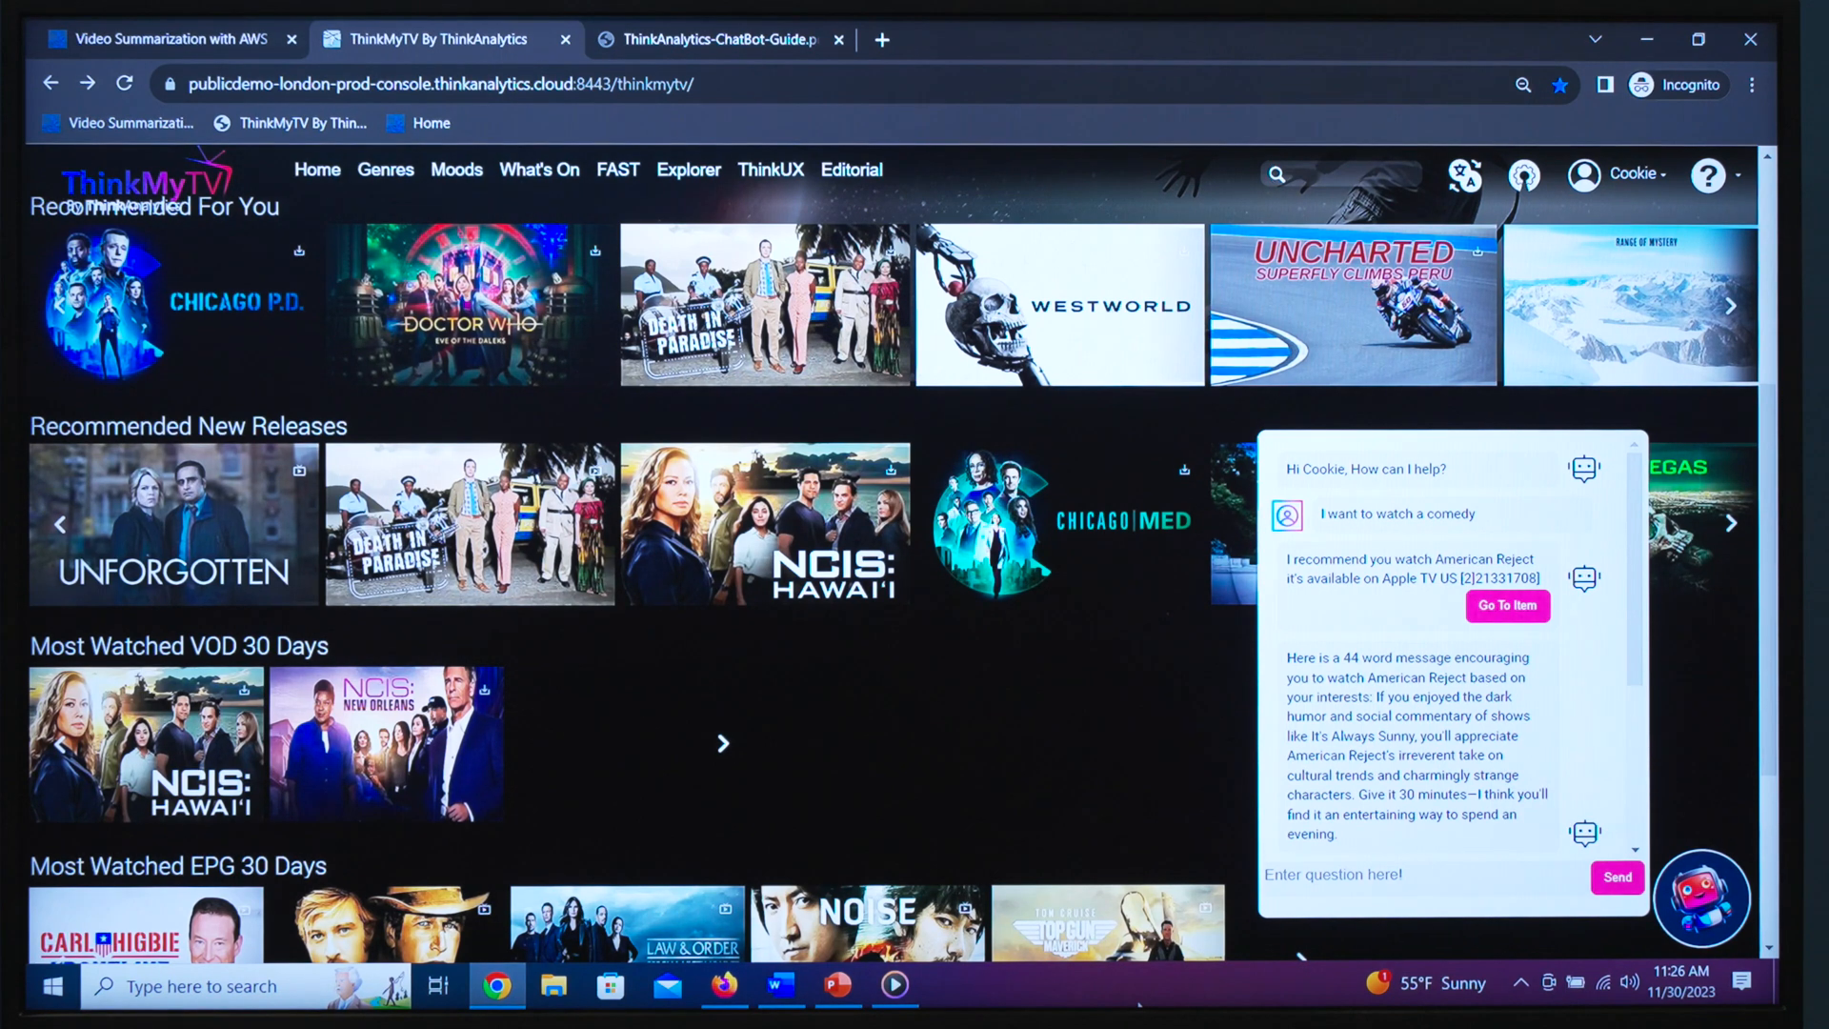
mouse_move(1090, 490)
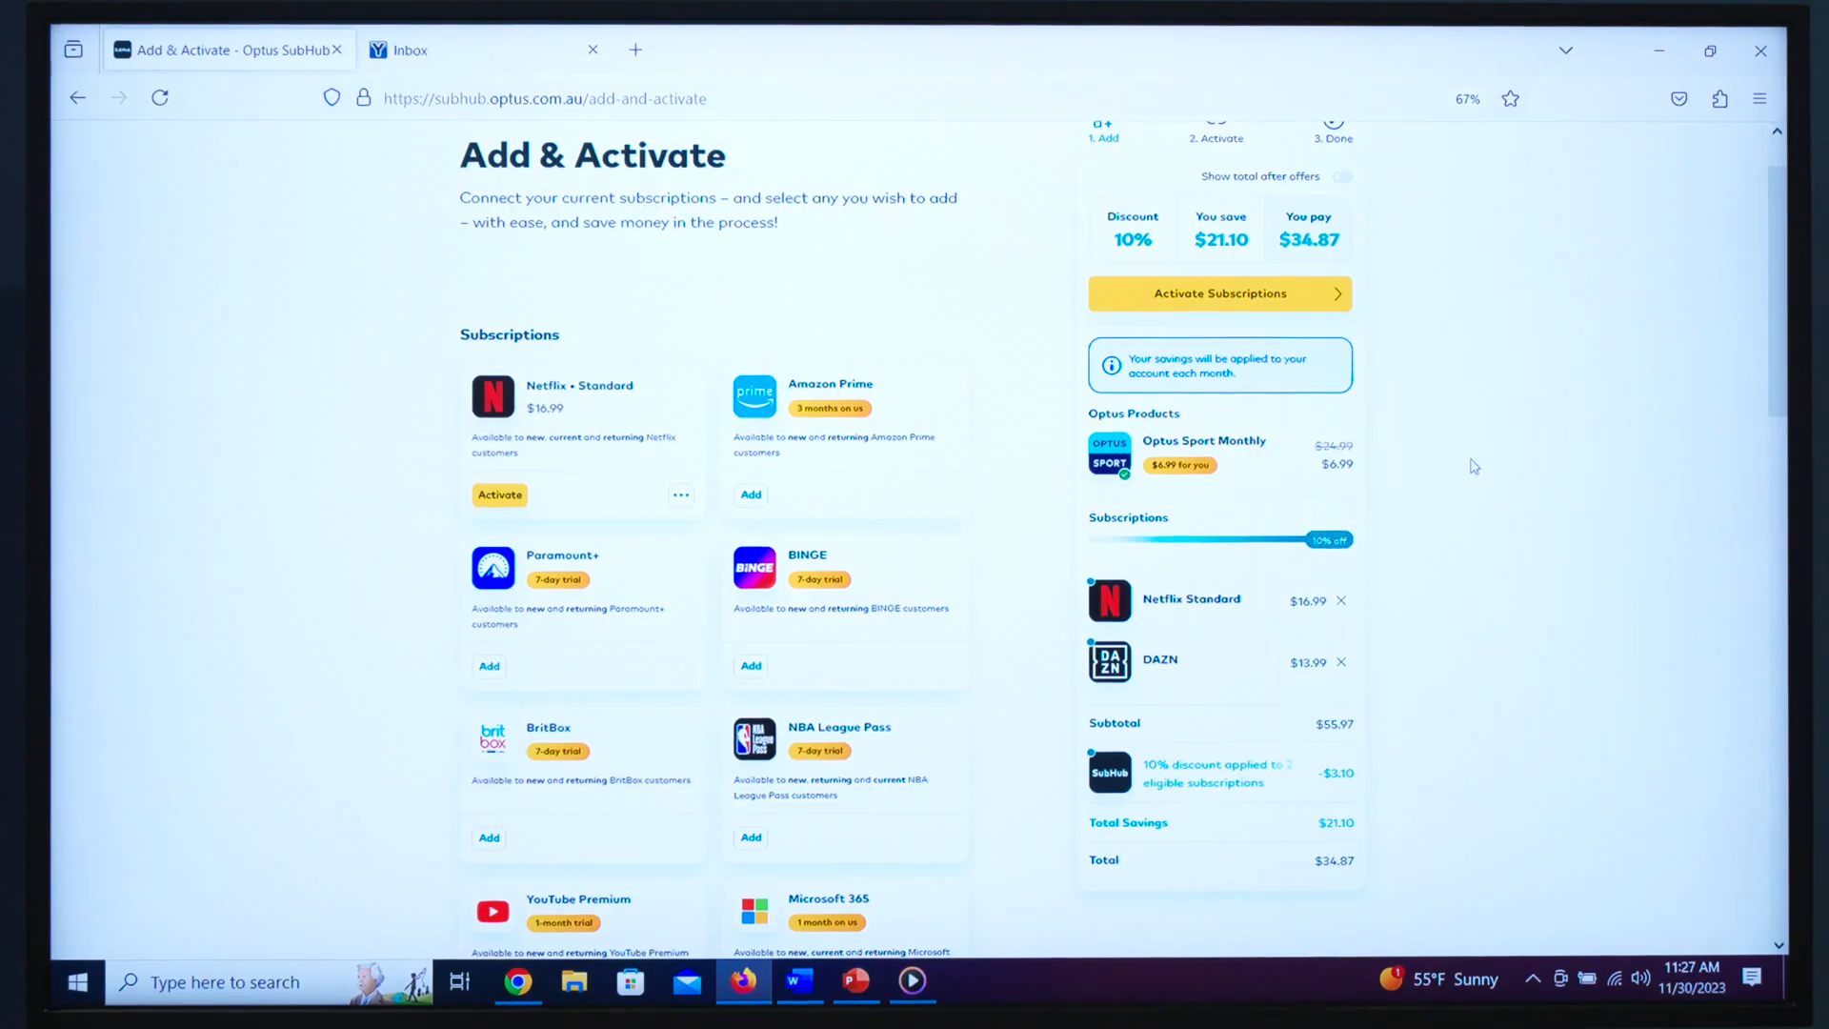
scroll(down, 3)
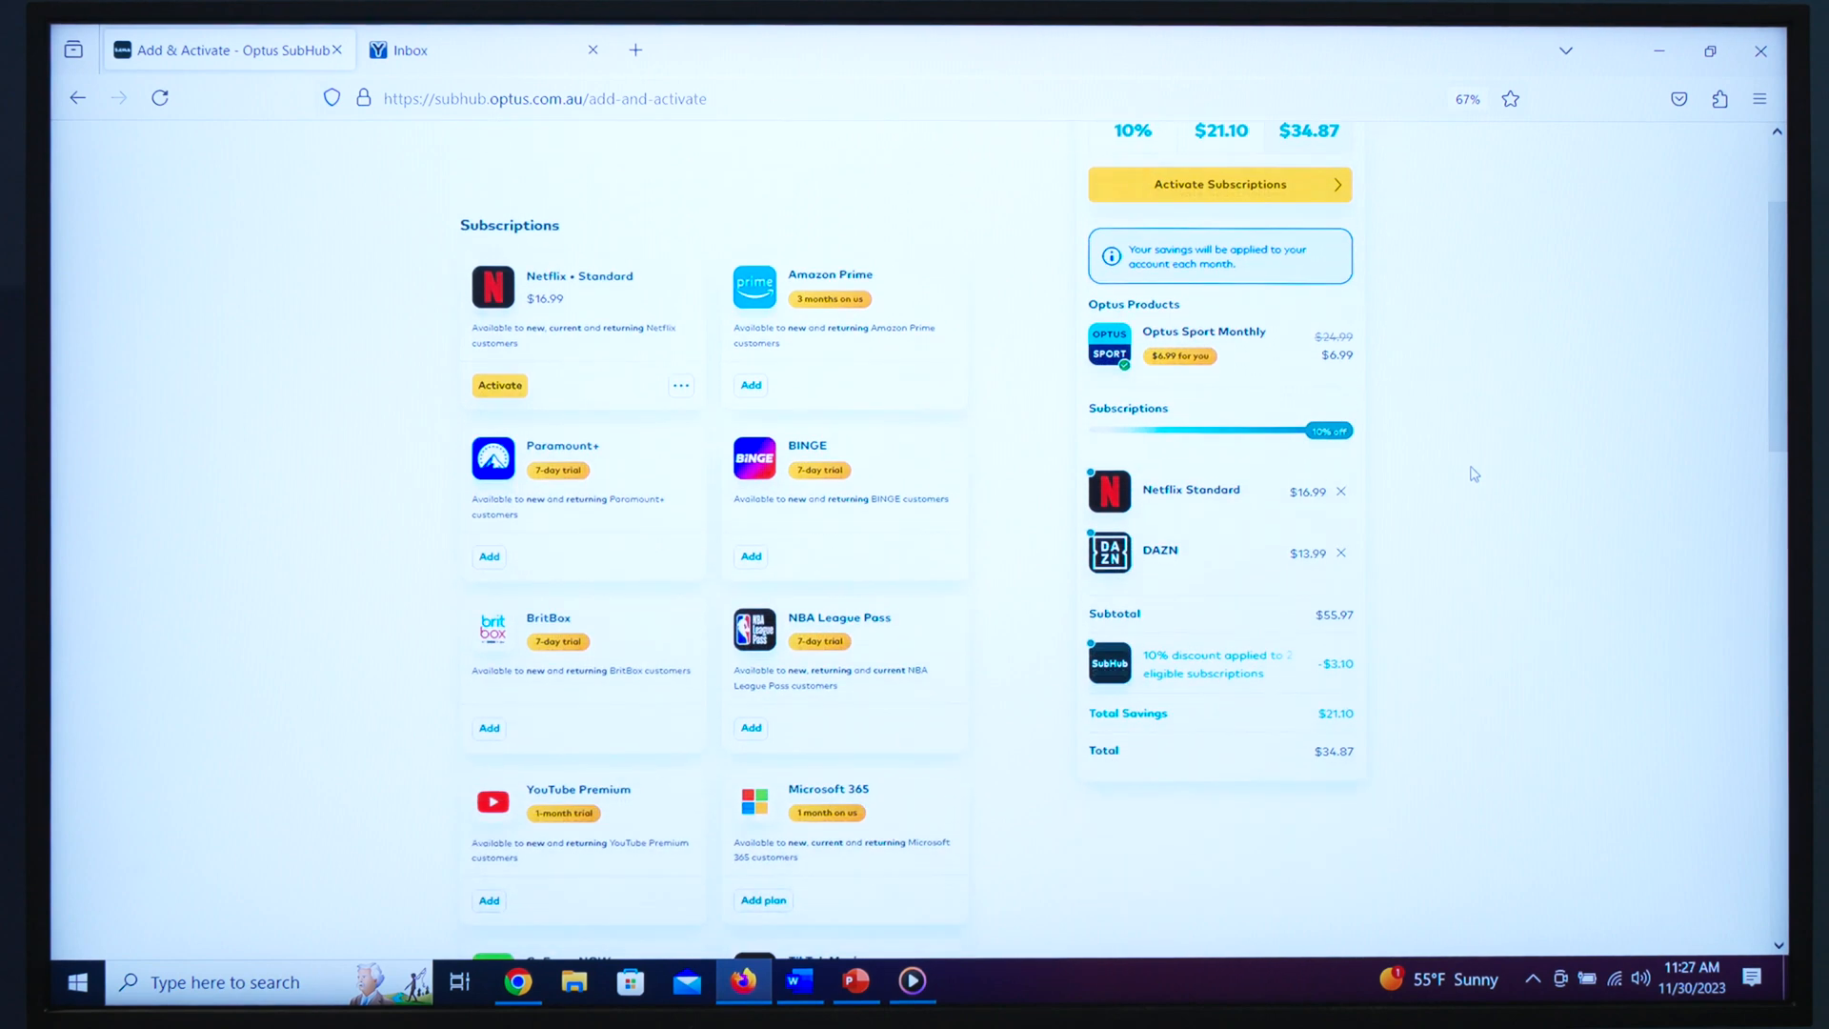
scroll(down, 3)
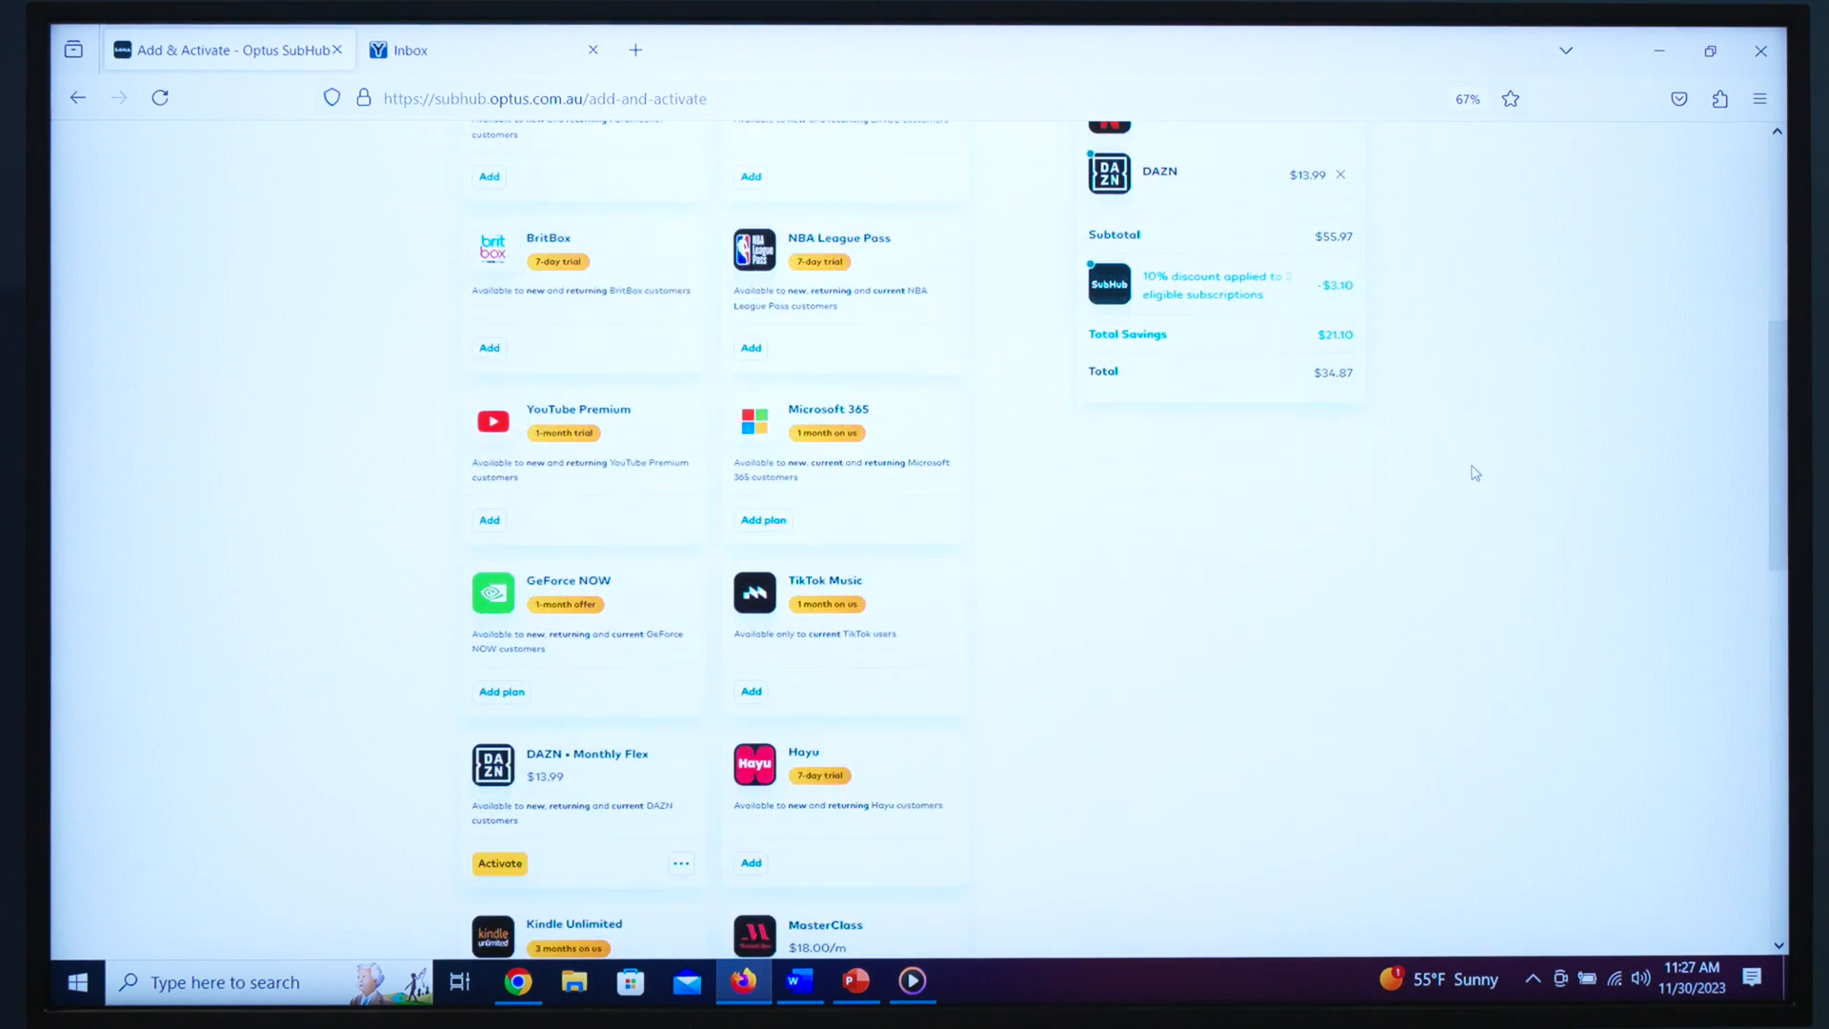
scroll(down, 3)
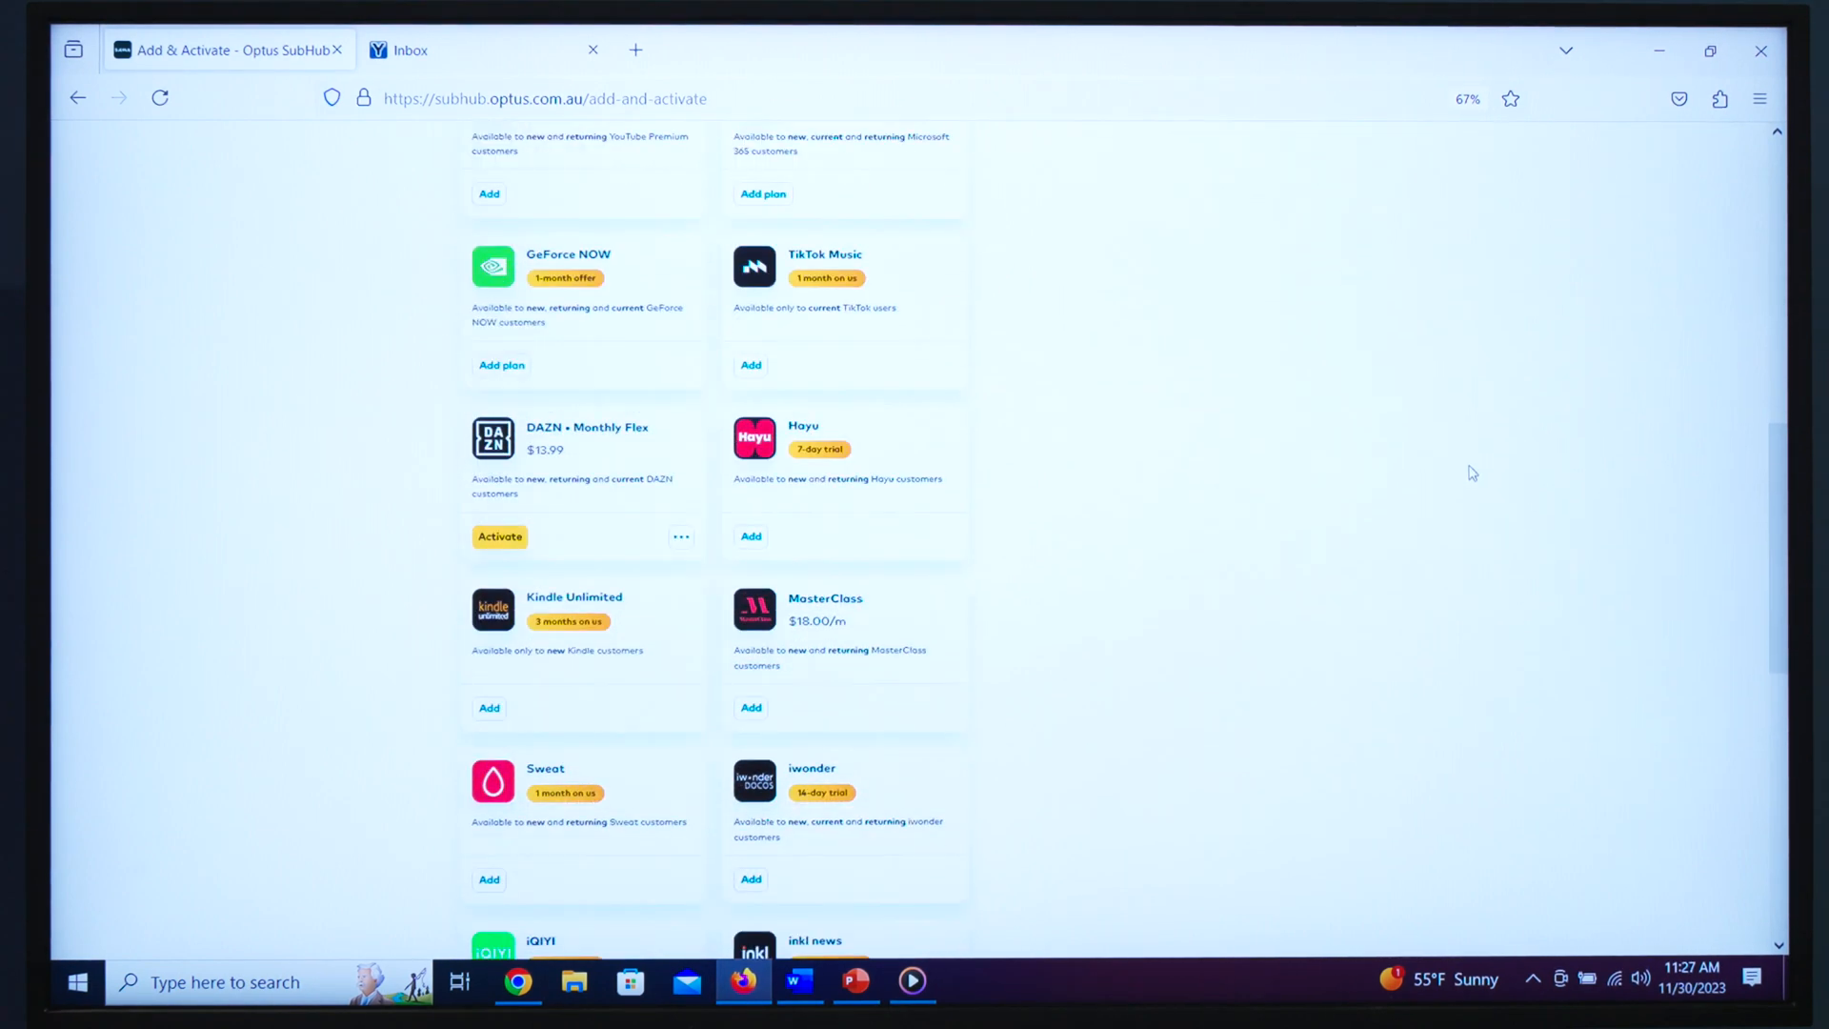